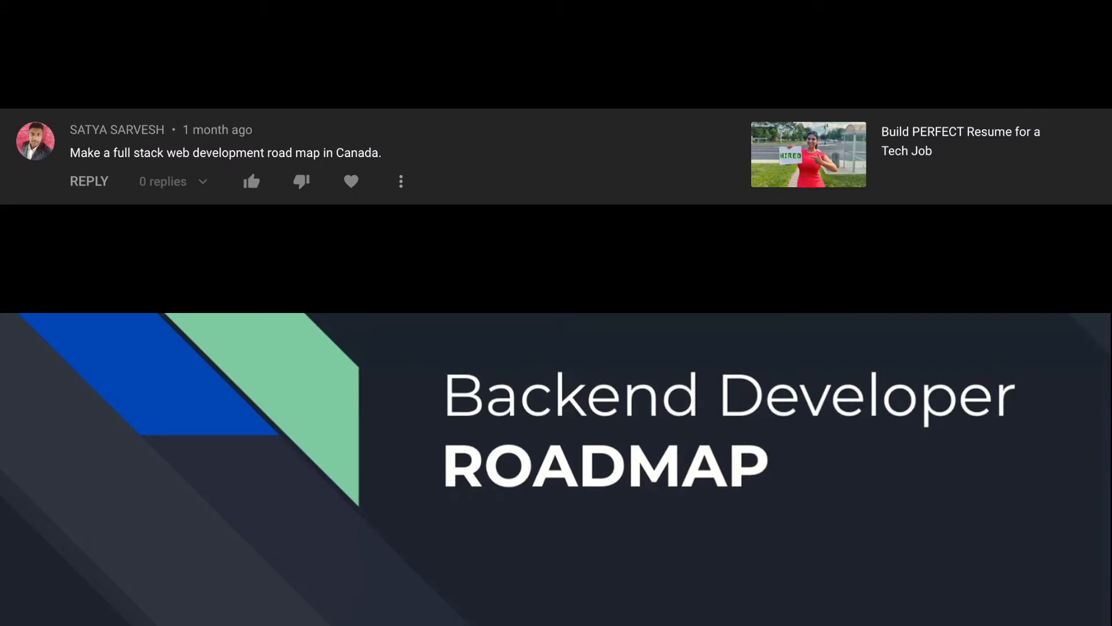
- Advance to the Background slide so HTTP and then Web Hosting with its video link appear
click(173, 181)
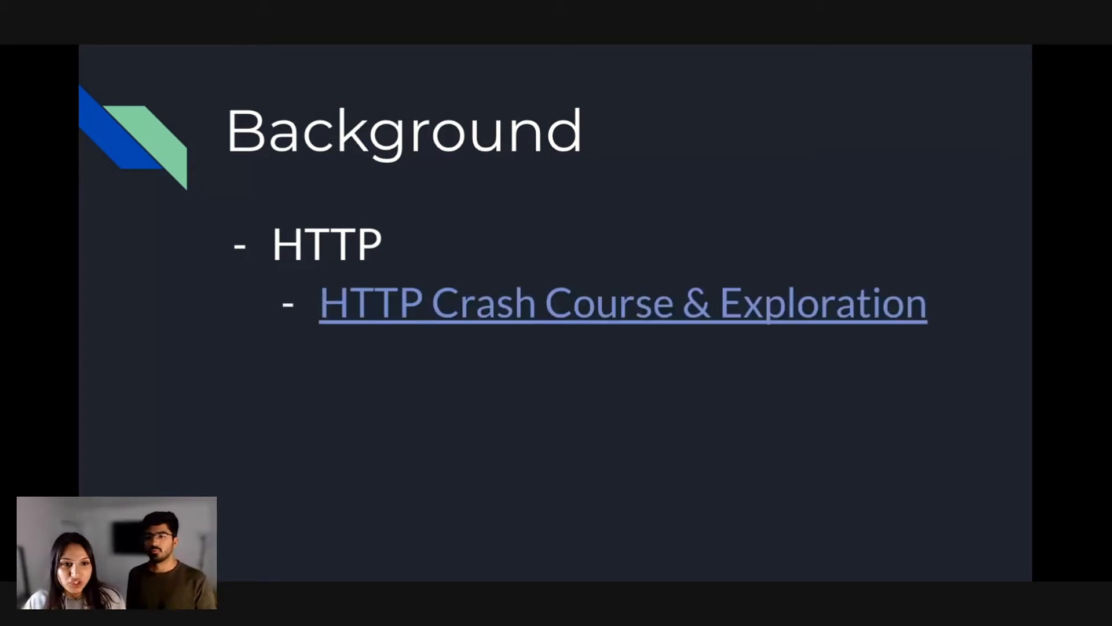
click(623, 303)
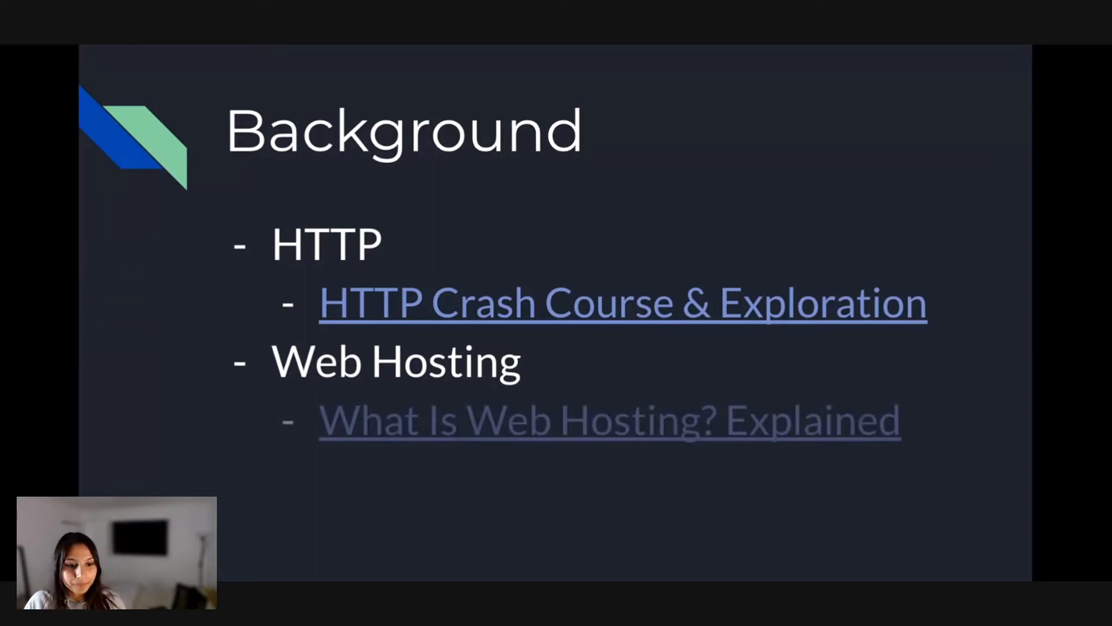
- Open the 'What Is Web Hosting? Explained' video link from the Background slide
click(608, 421)
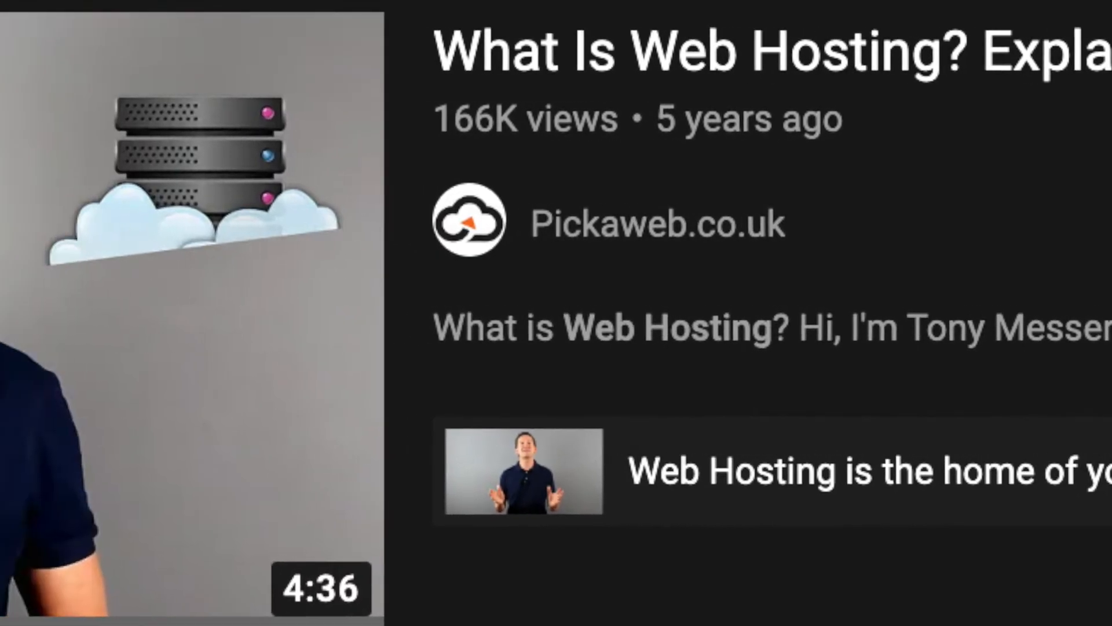